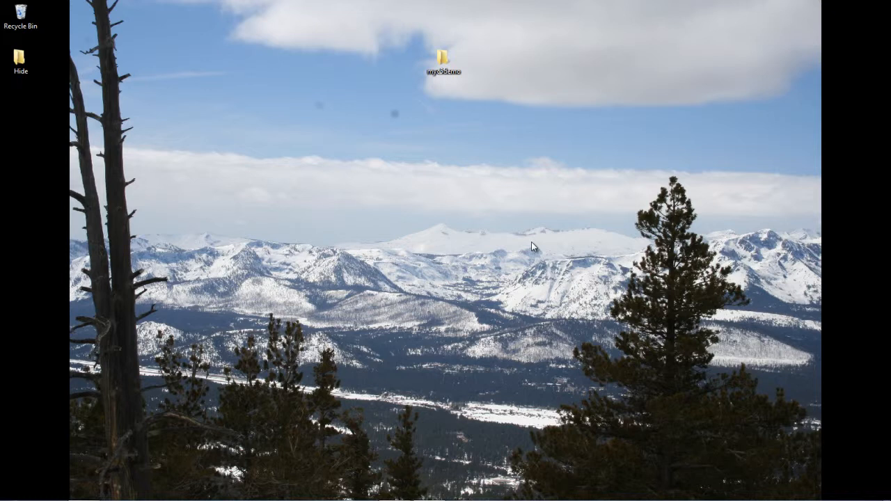
mouse_move(497, 438)
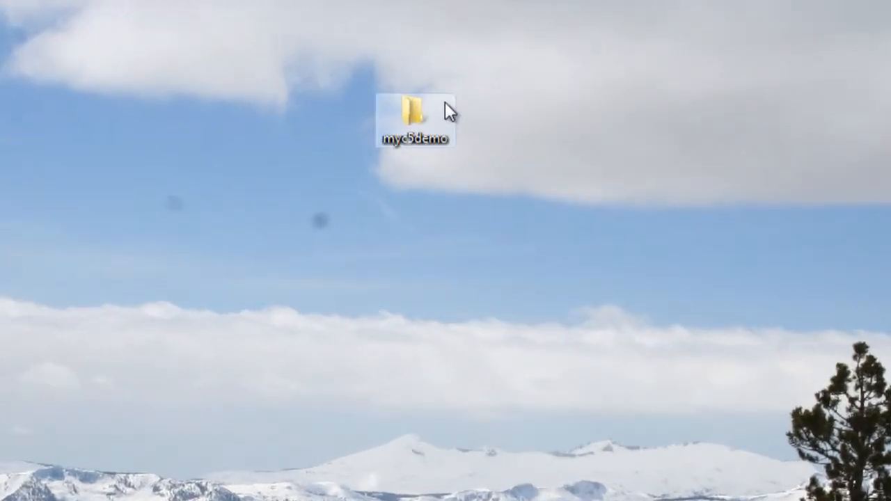
Open the myc5demo folder and open IMG_9102.jpg with IrfanView.
double_click(414, 111)
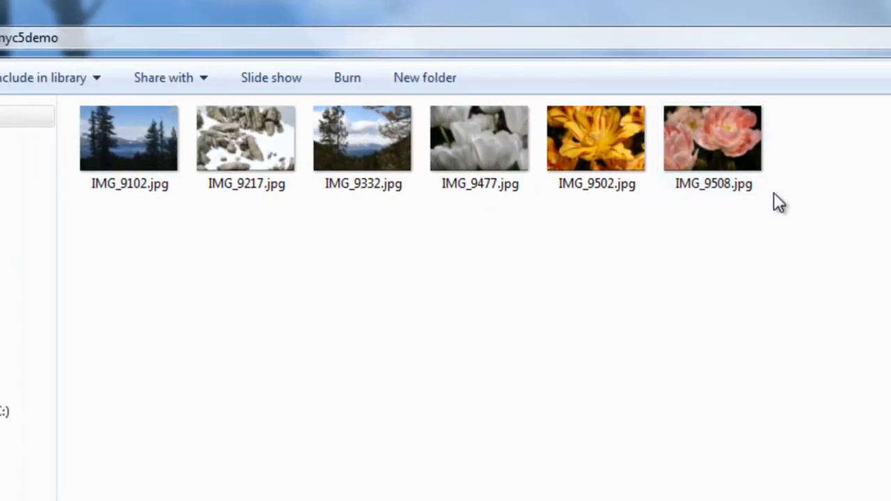
mouse_move(252, 273)
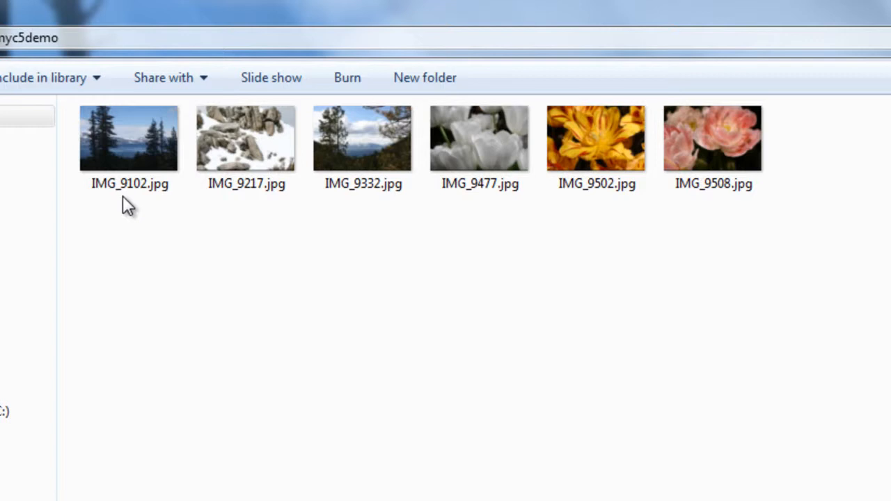
mouse_move(163, 243)
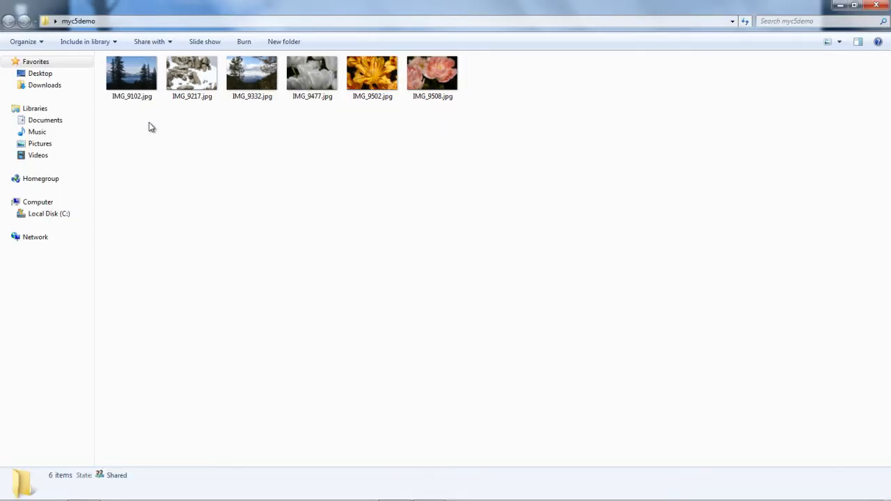
click(132, 73)
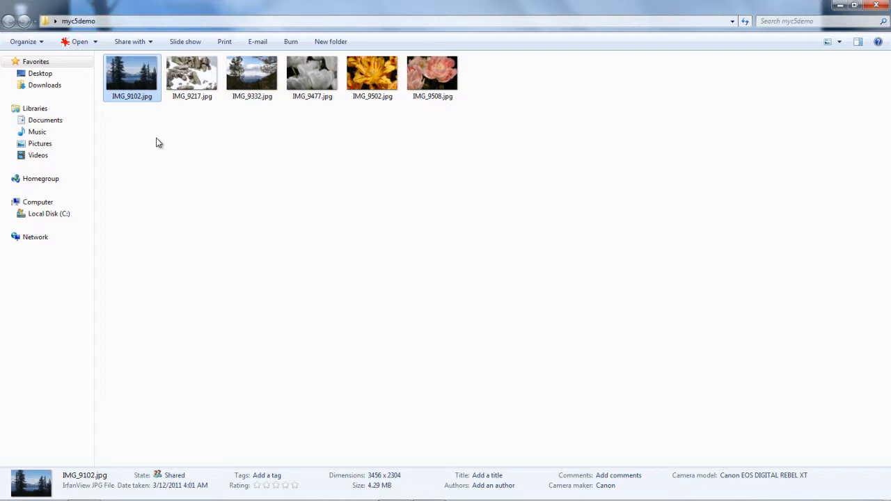
right_click(131, 76)
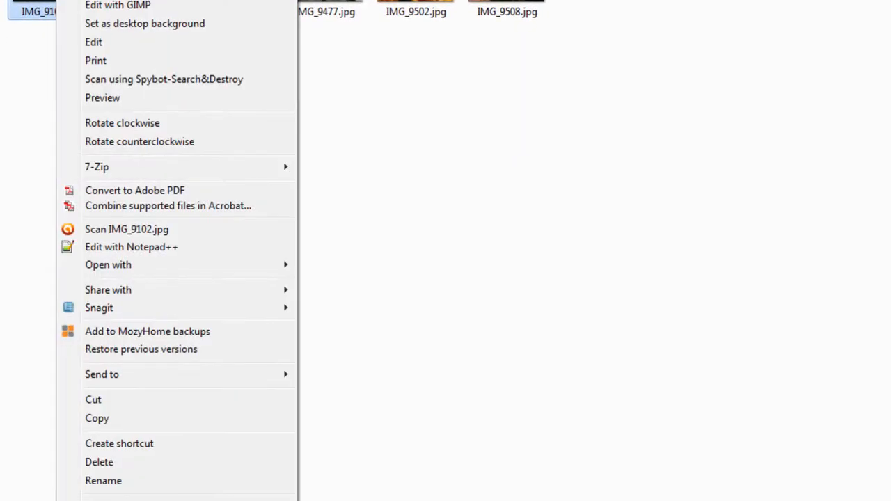
click(108, 265)
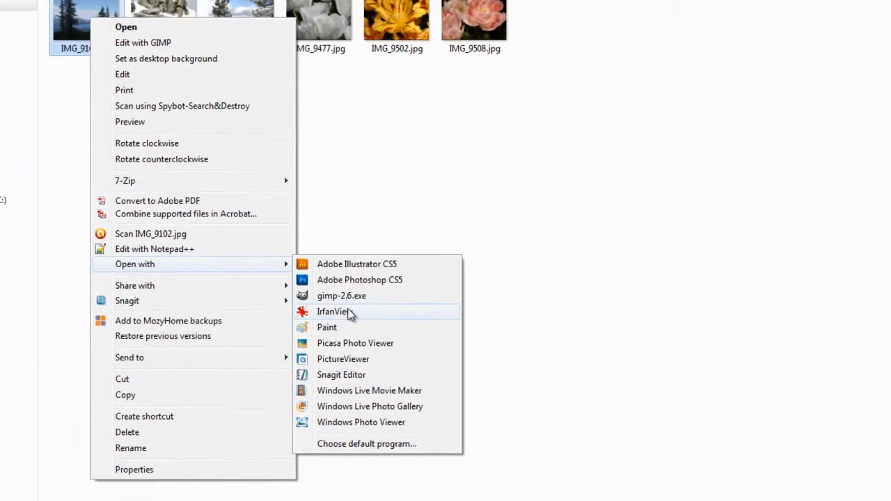
click(332, 311)
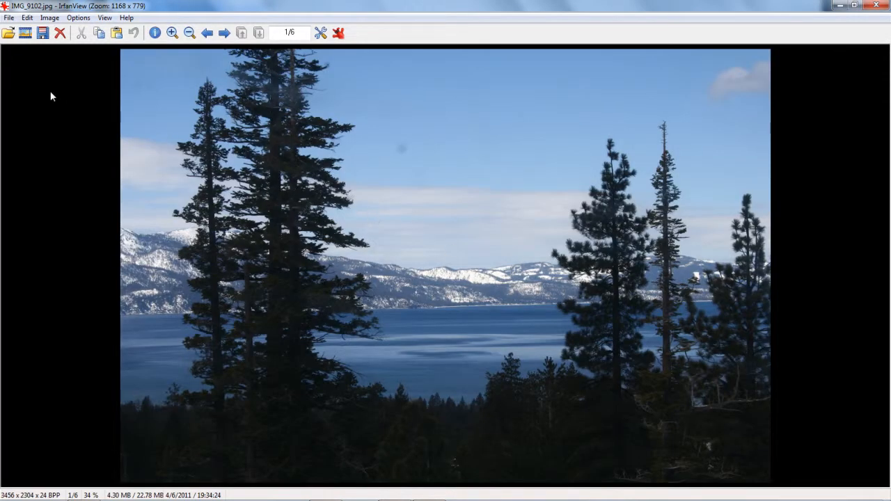
mouse_move(24, 55)
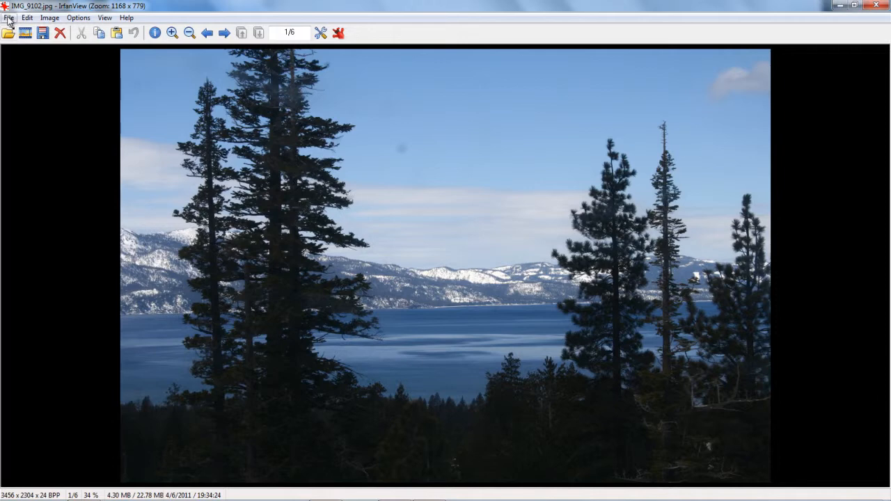
Open the Batch Conversion/Rename dialog from the File menu.
click(9, 18)
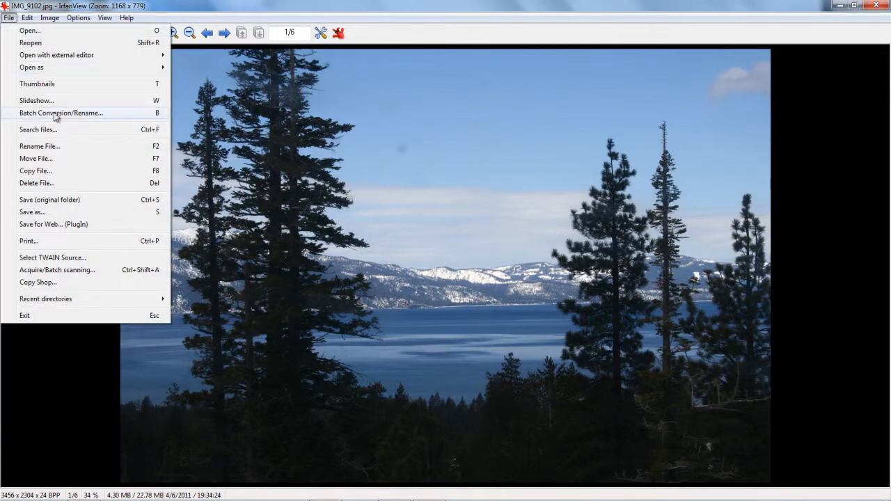
click(61, 112)
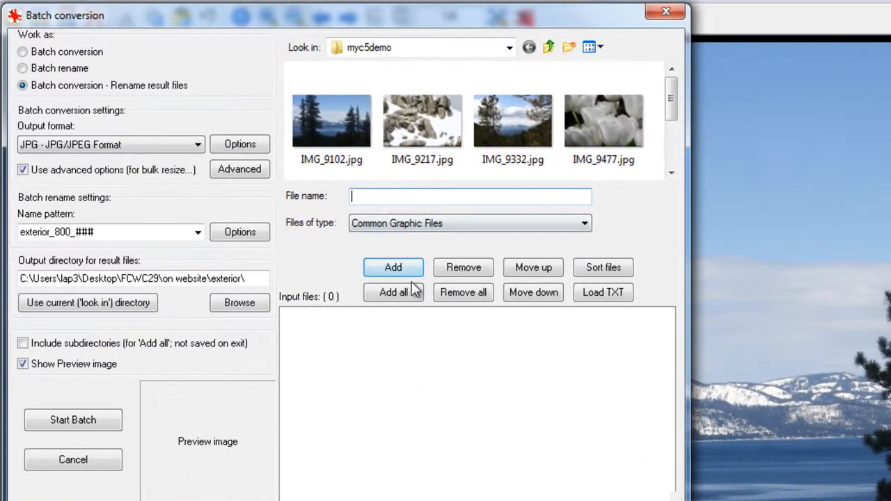
Queue all six myc5demo photos as input files and keep JPG as output format.
click(393, 292)
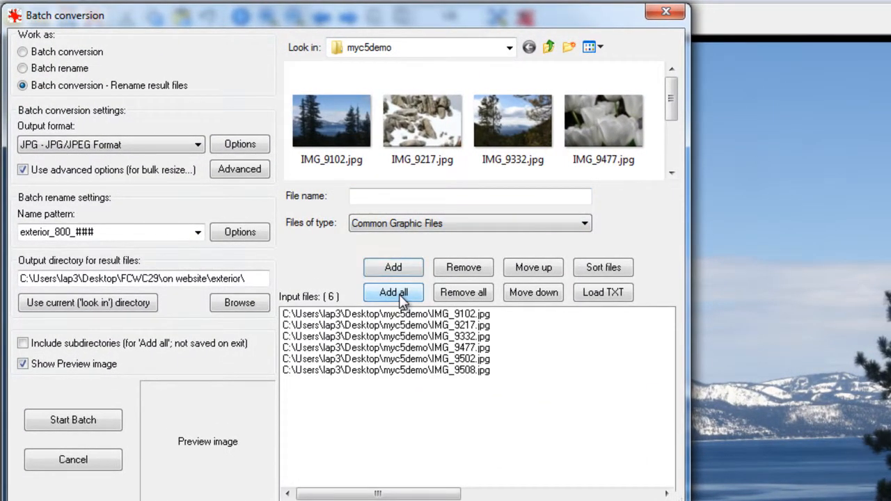
mouse_move(332, 120)
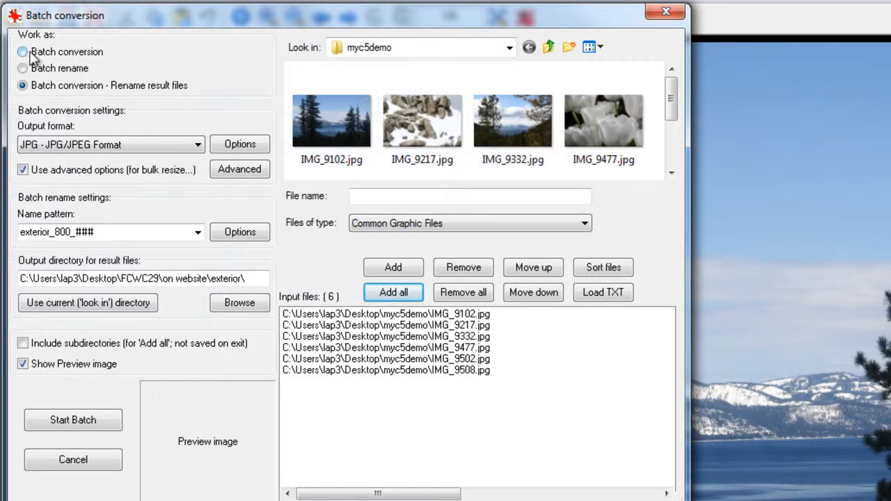
mouse_move(66, 59)
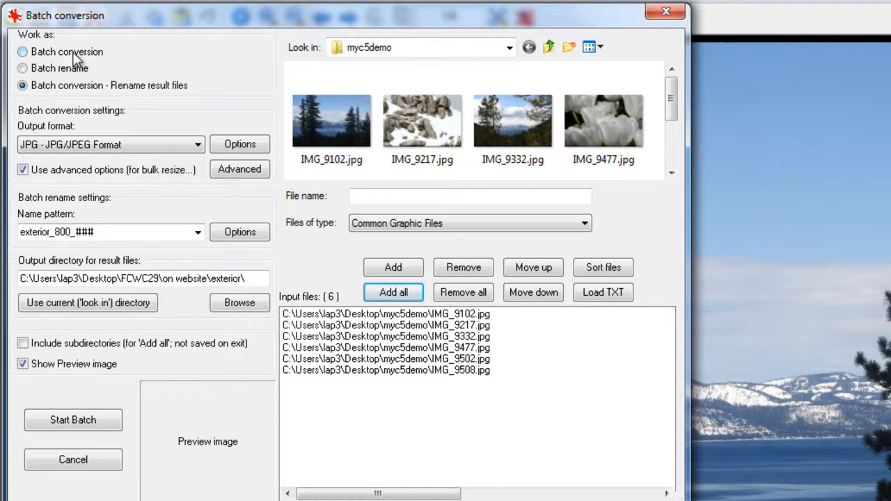
mouse_move(66, 73)
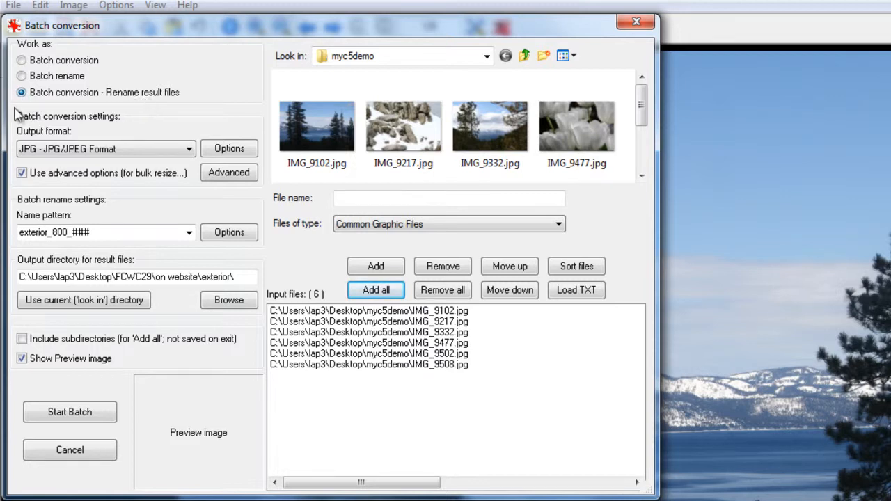
mouse_move(79, 114)
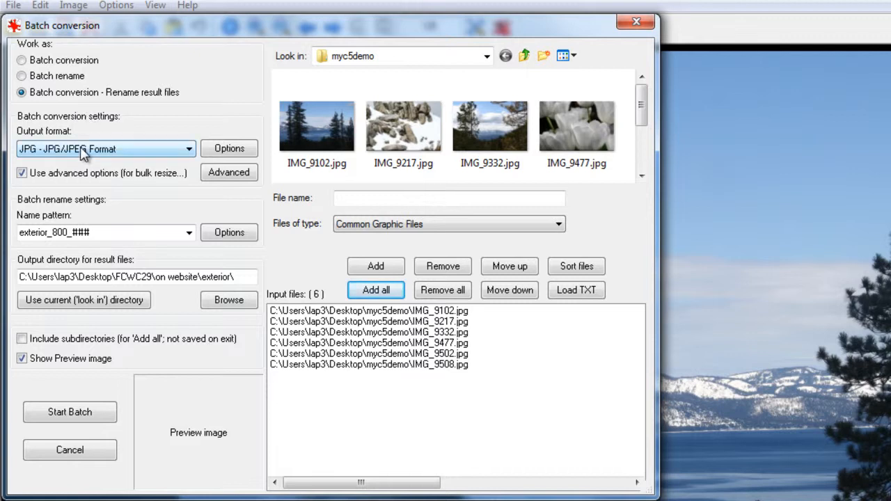
click(188, 149)
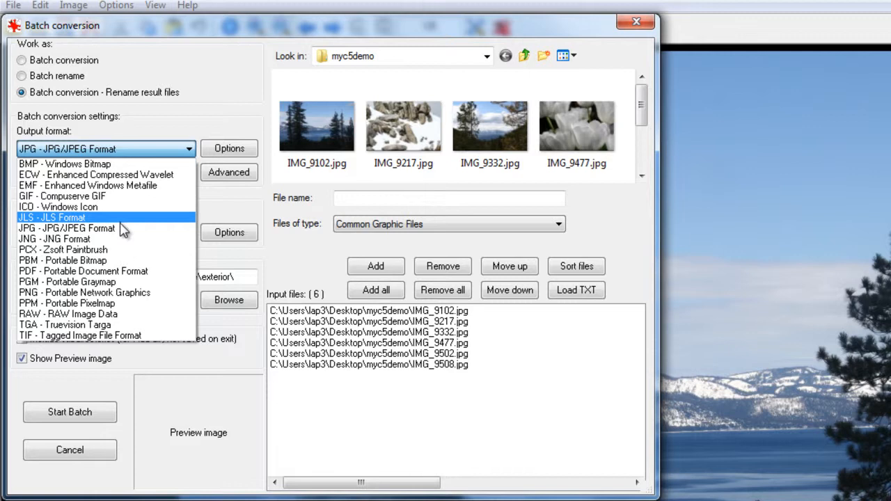
click(67, 228)
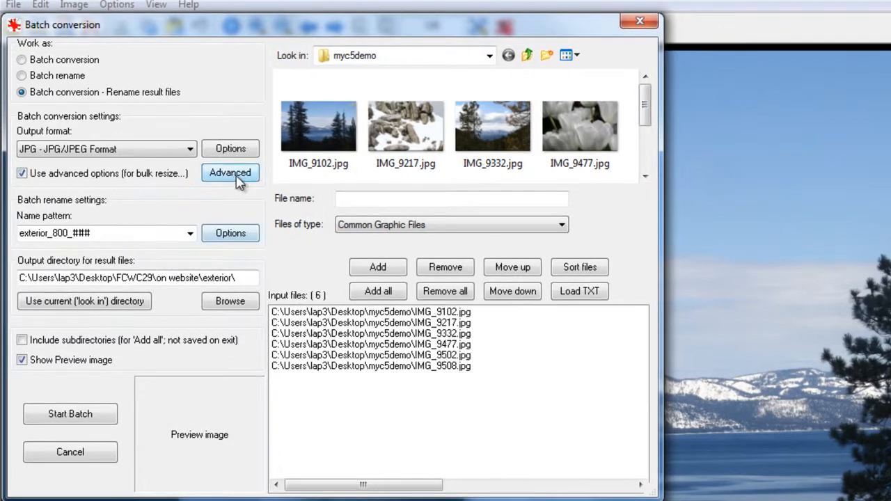
In Advanced settings, change the resize width from 1000 to 800 pixels, preserving aspect ratio.
click(230, 172)
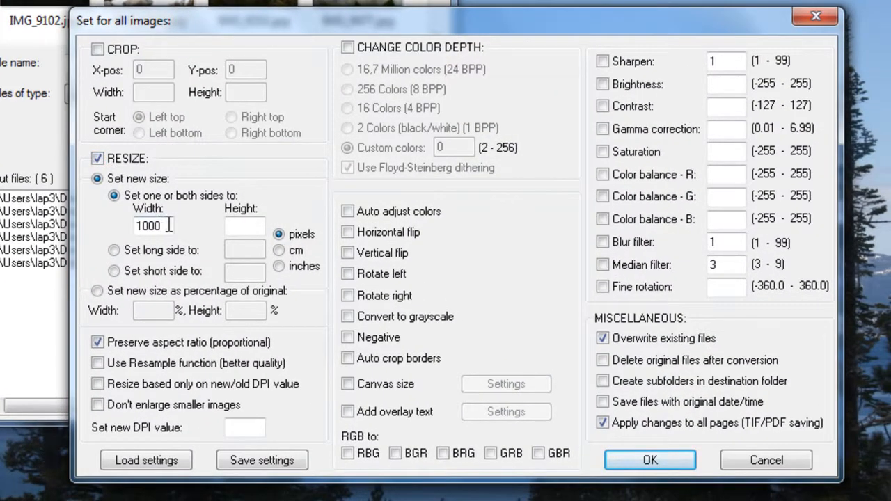
triple_click(152, 226)
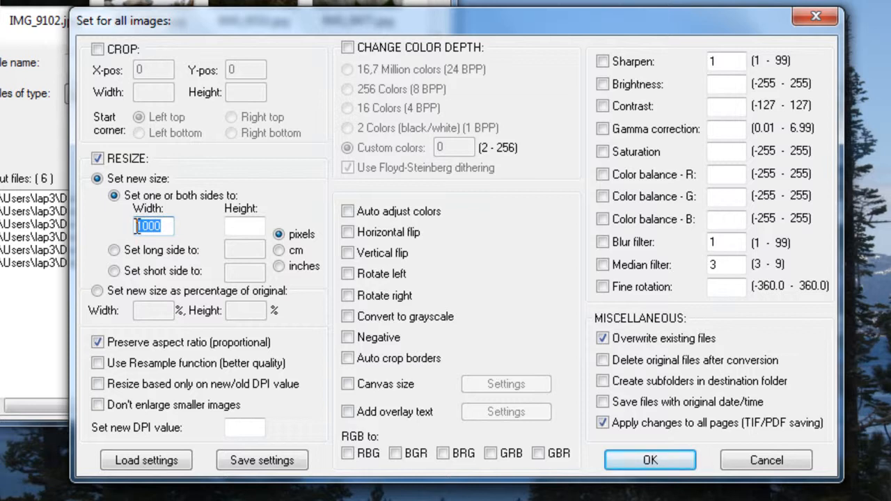
text(800)
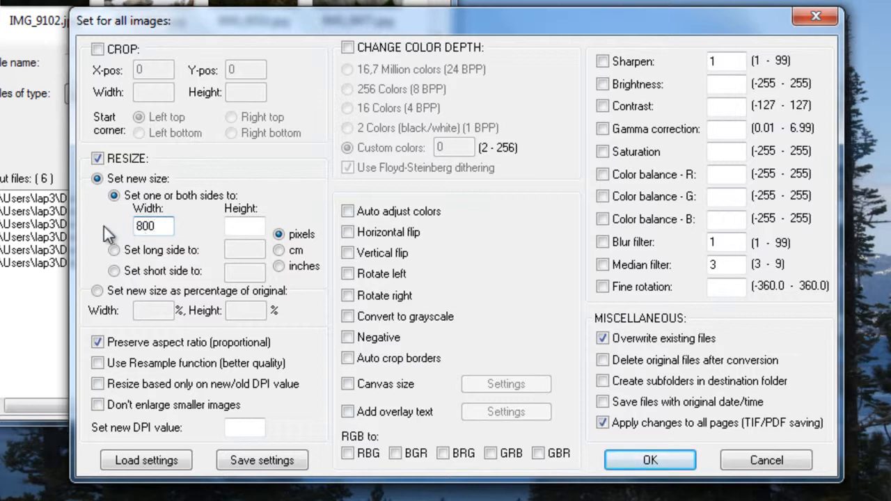
click(152, 226)
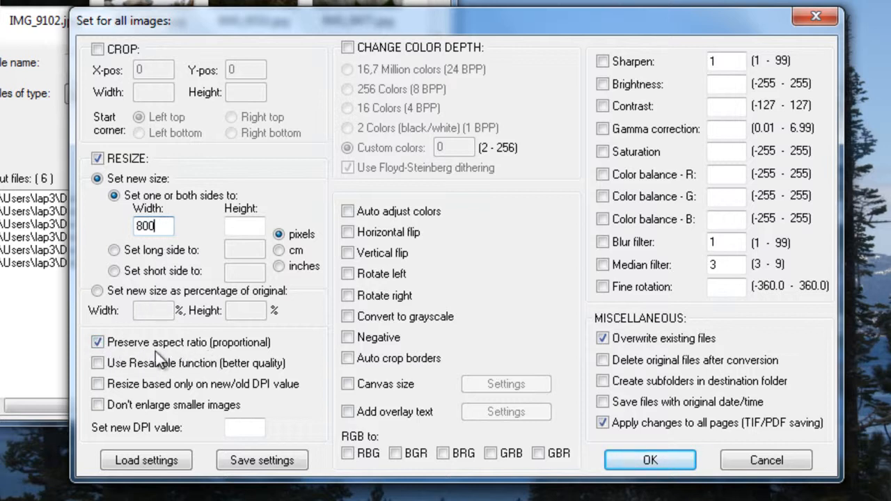
click(244, 226)
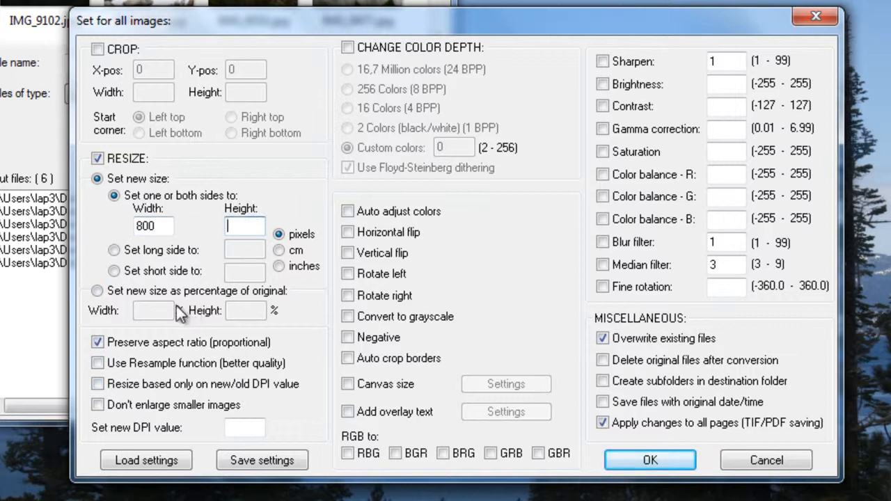
mouse_move(602, 263)
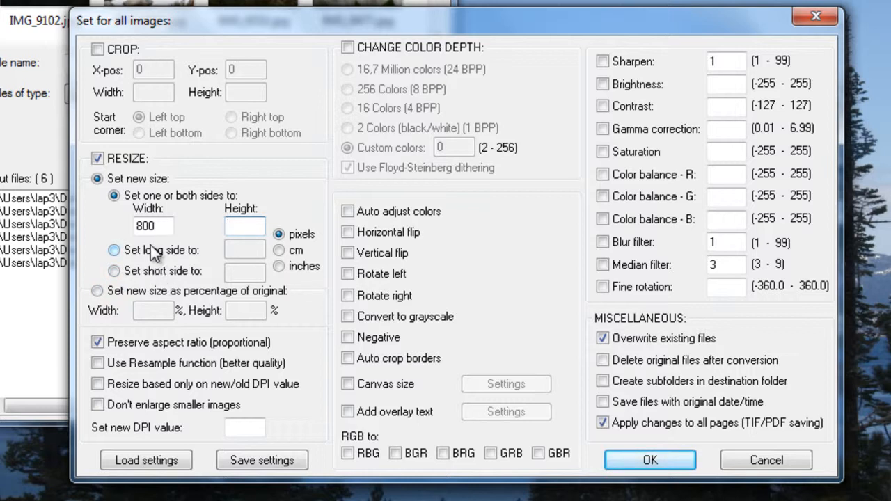
click(244, 226)
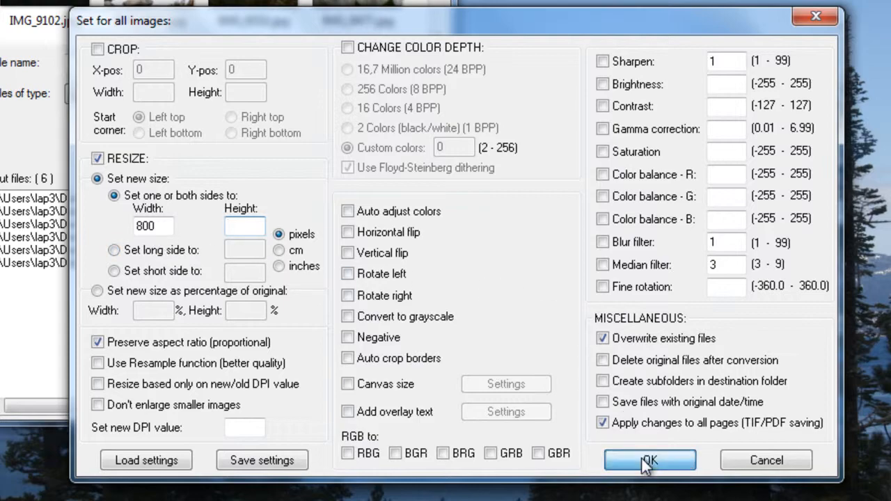
Confirm the resize, name outputs c5demo_### and save them into the current myc5demo folder.
click(648, 460)
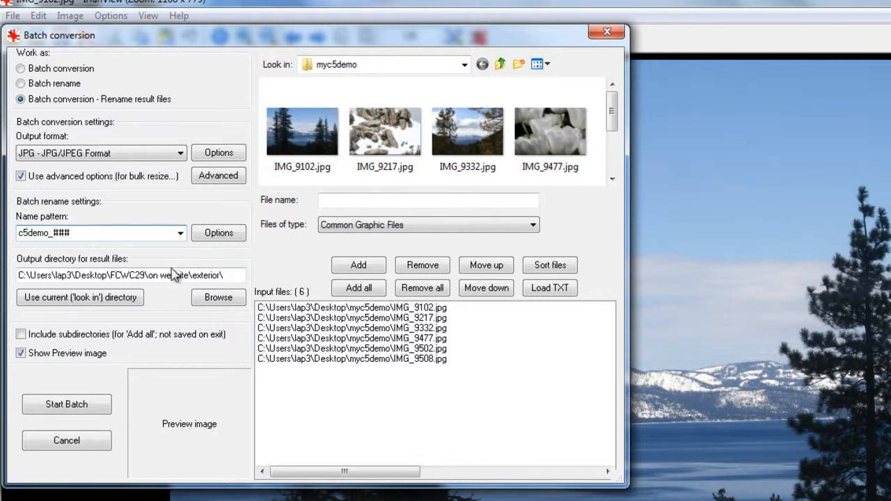
click(79, 298)
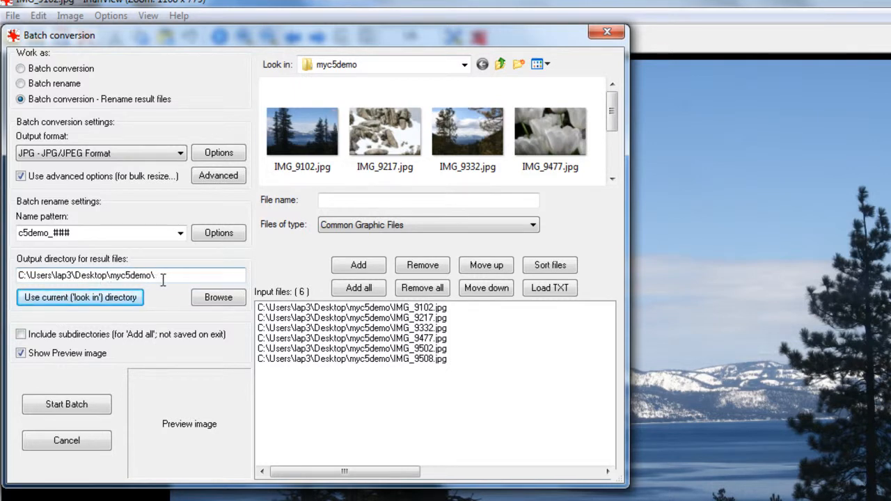
click(302, 132)
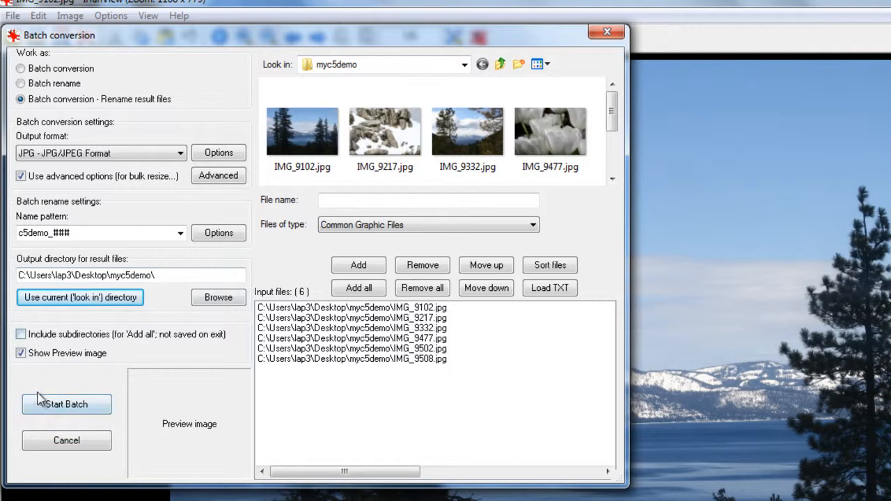
Run the batch to produce c5demo_001–006 without errors, then exit the batch dialog.
click(67, 404)
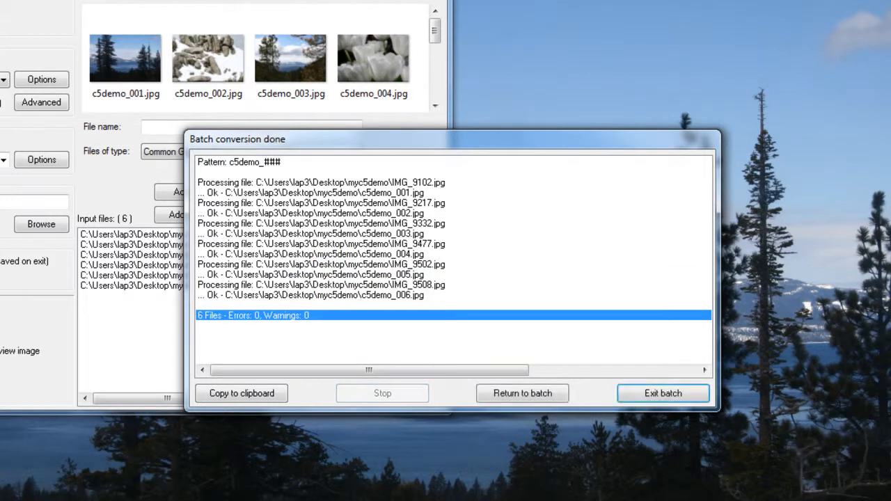
mouse_move(662, 393)
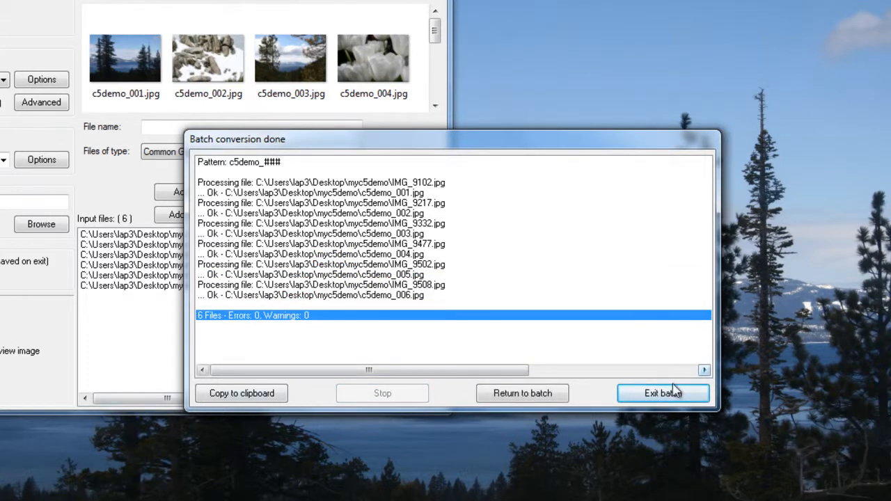
mouse_move(264, 324)
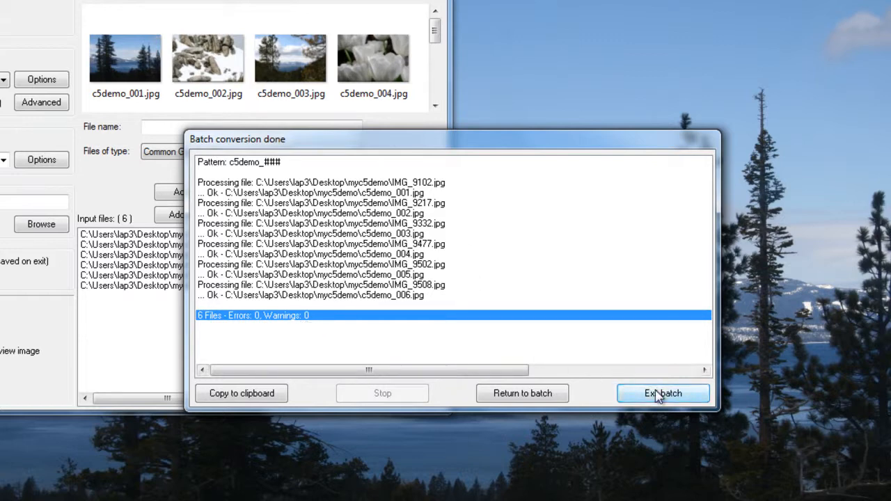
click(662, 393)
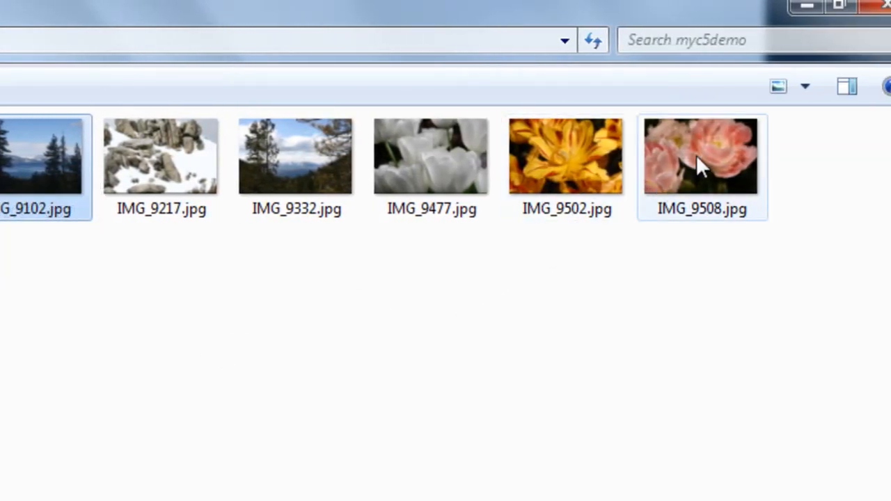
mouse_move(700, 157)
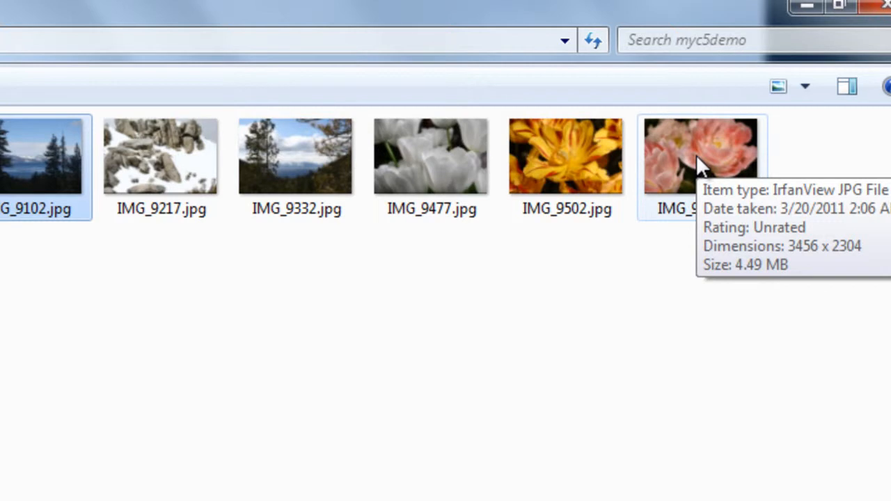